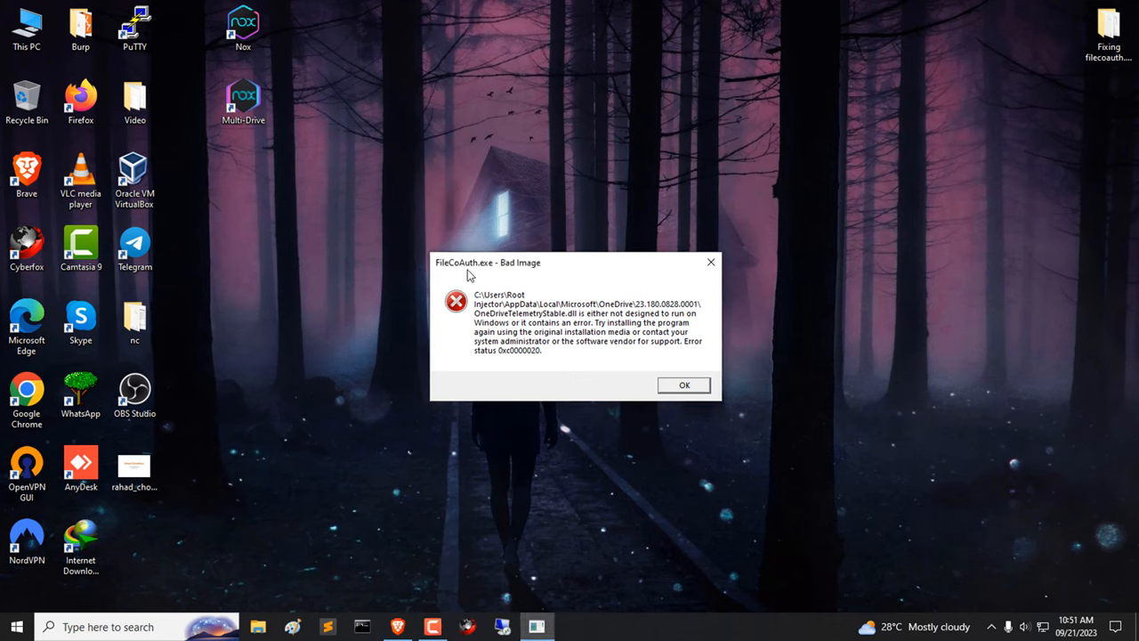
pyautogui.moveTo(480, 322)
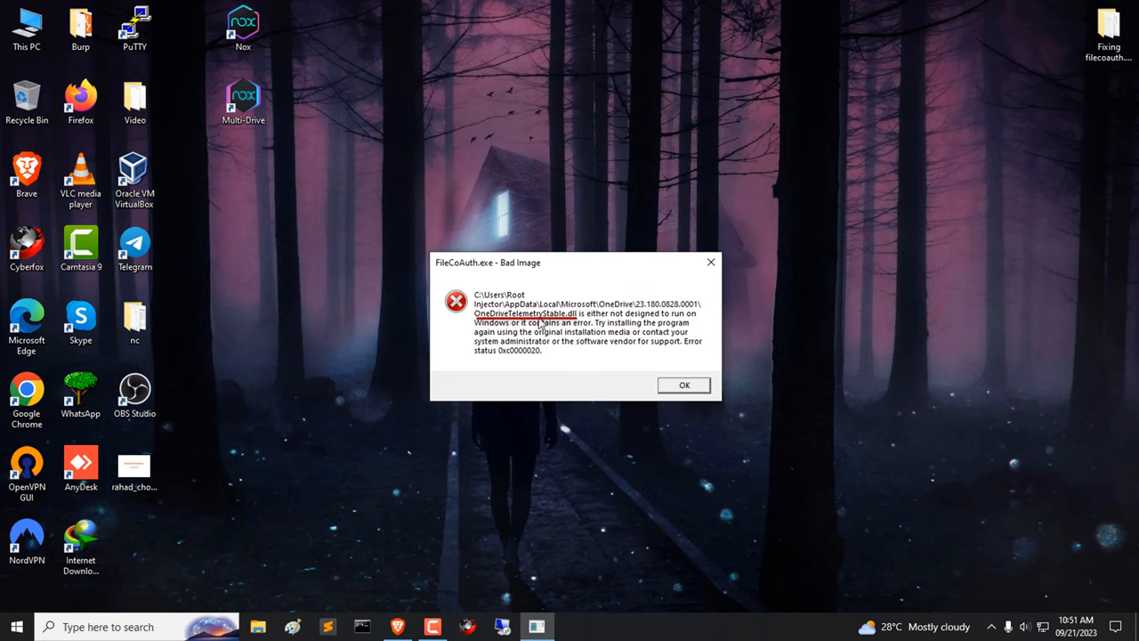
pyautogui.moveTo(710, 262)
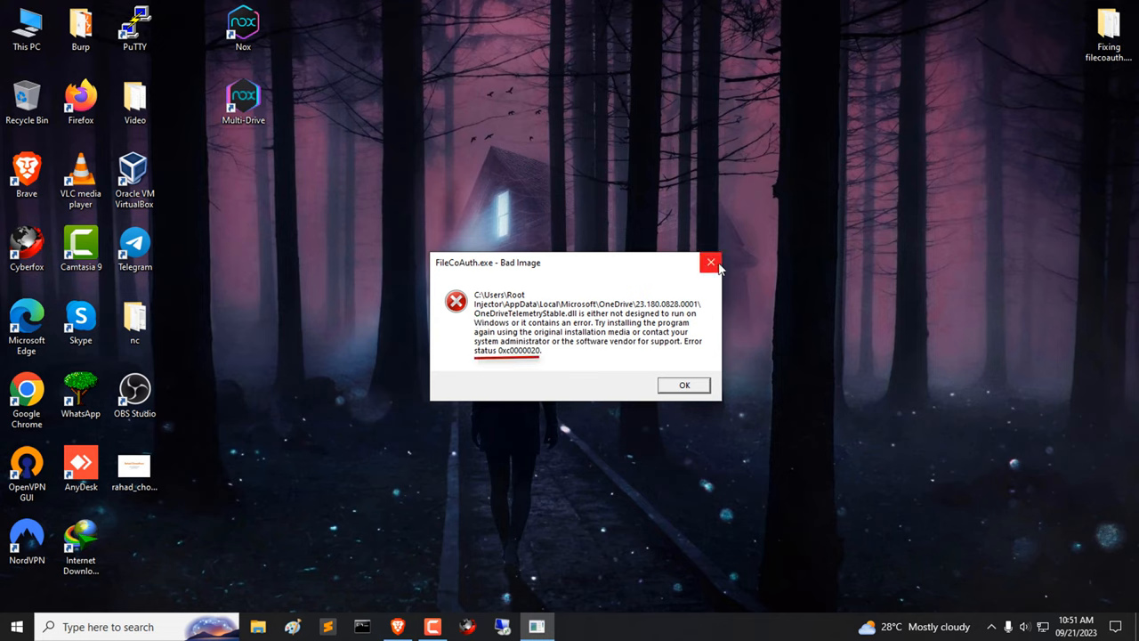
pyautogui.moveTo(496, 365)
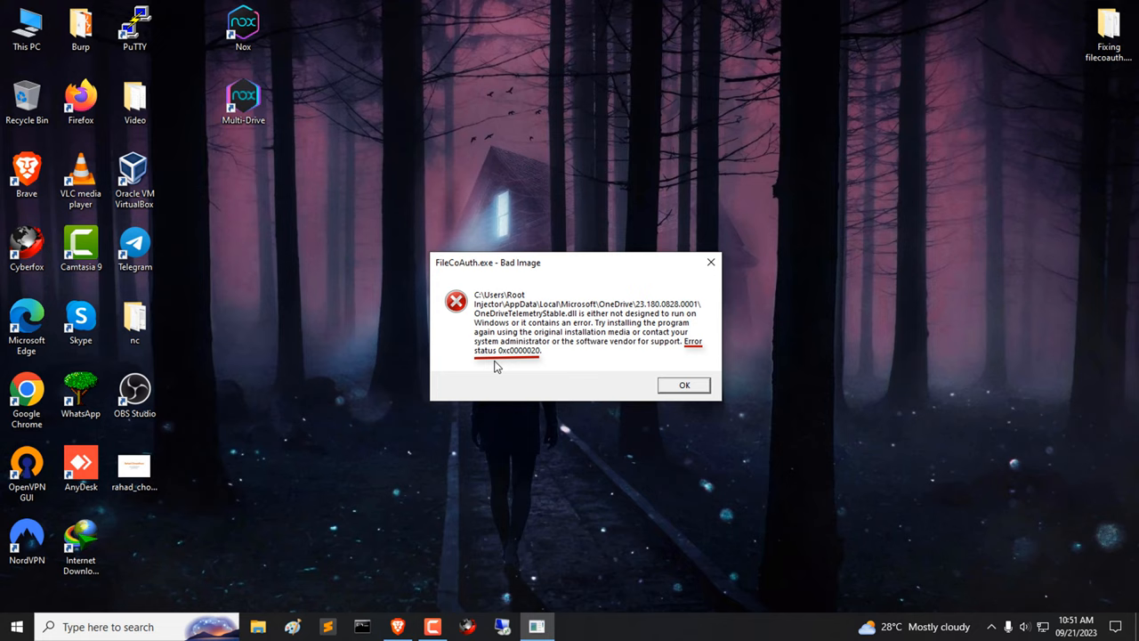
pyautogui.moveTo(710, 264)
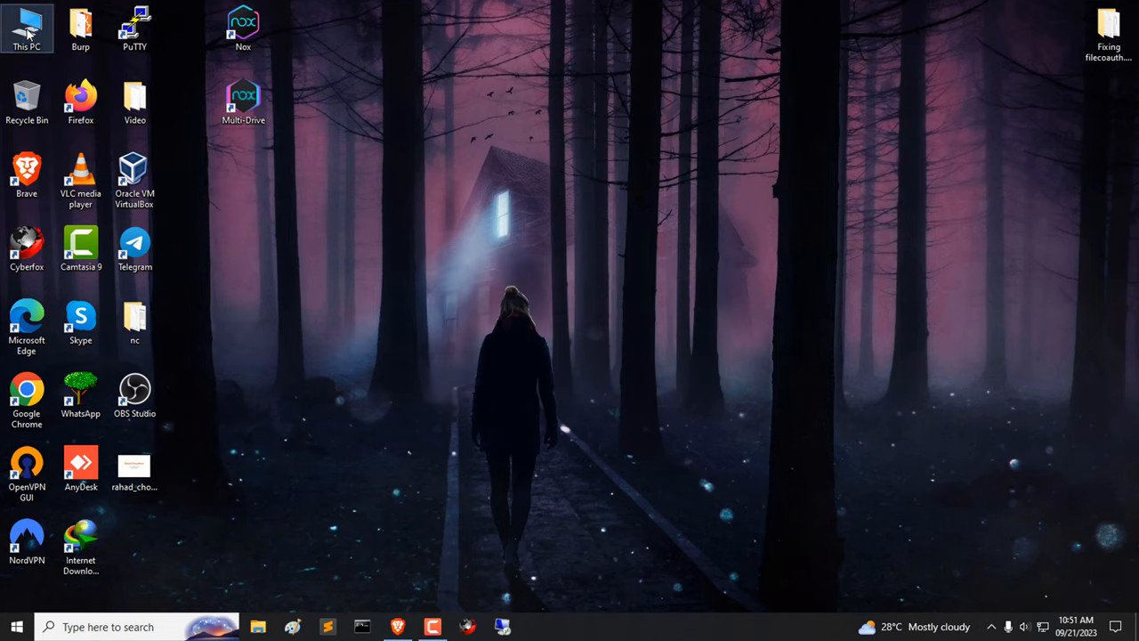
# Go from Settings' Apps & features to the classic Programs and Features list
pyautogui.doubleClick(27, 26)
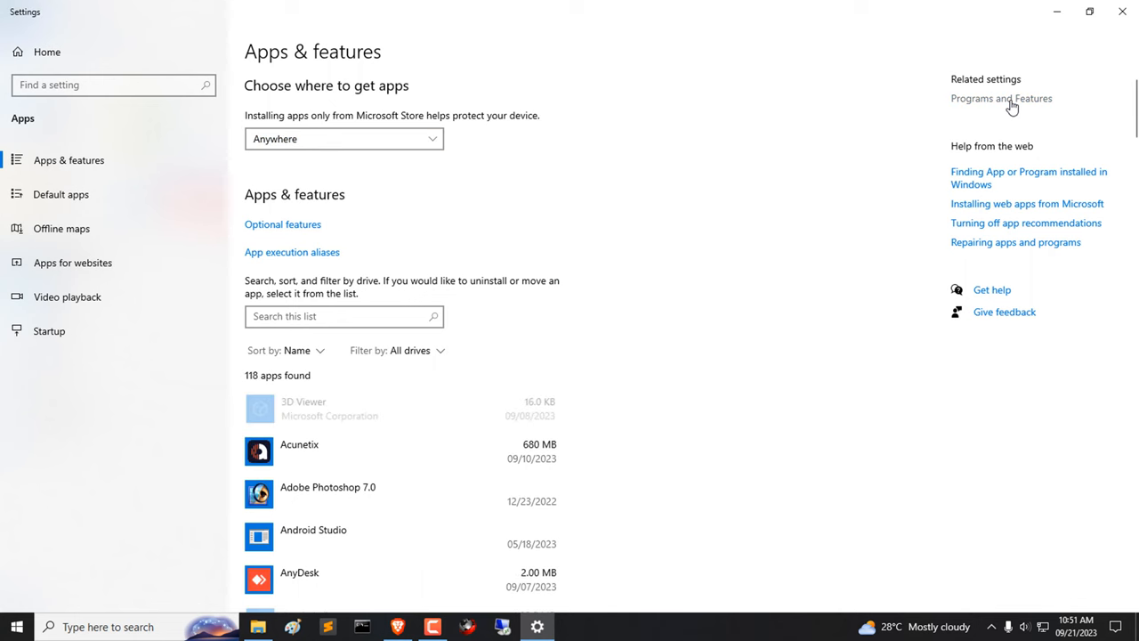
pyautogui.click(1001, 98)
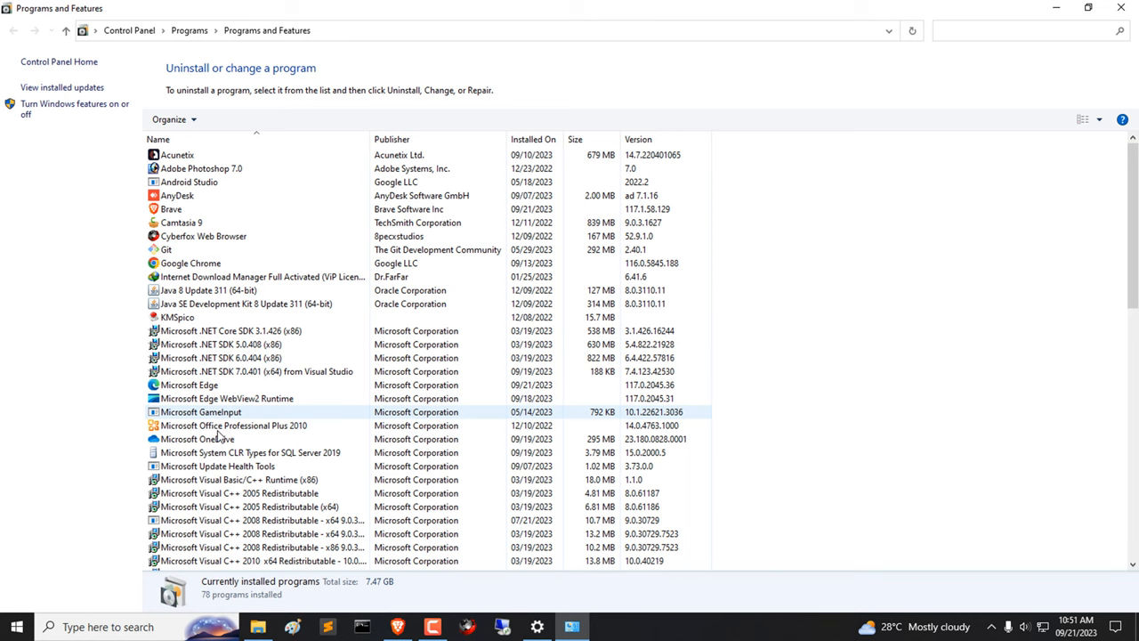
# Uninstall Microsoft OneDrive from Programs and Features
pyautogui.rightClick(233, 426)
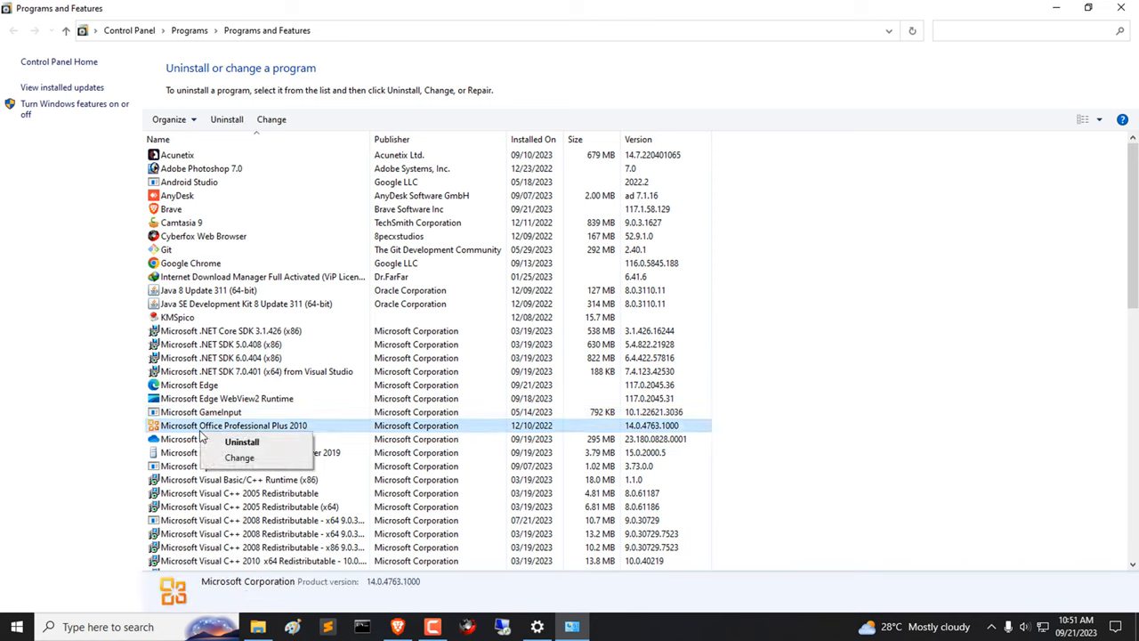
pyautogui.moveTo(239, 456)
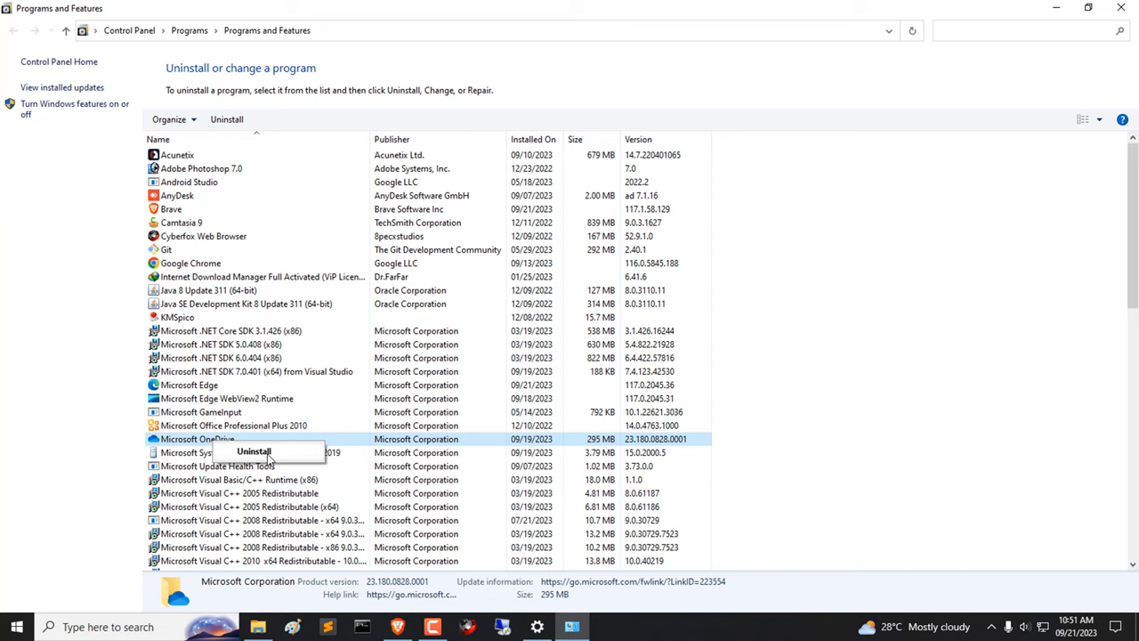
pyautogui.moveTo(302, 441)
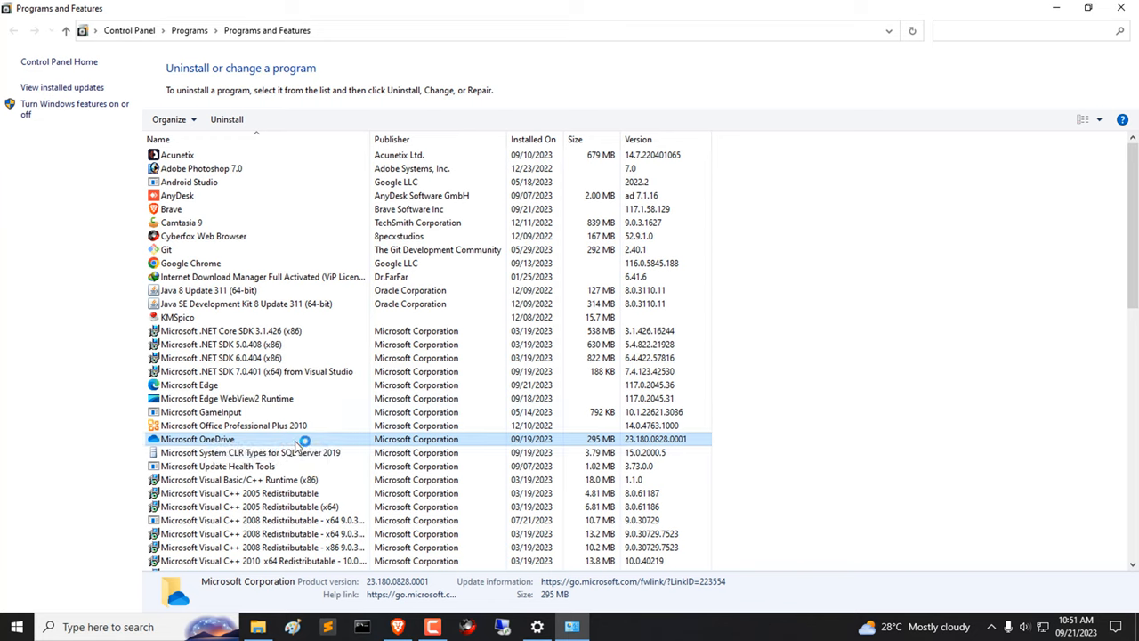
pyautogui.moveTo(381, 447)
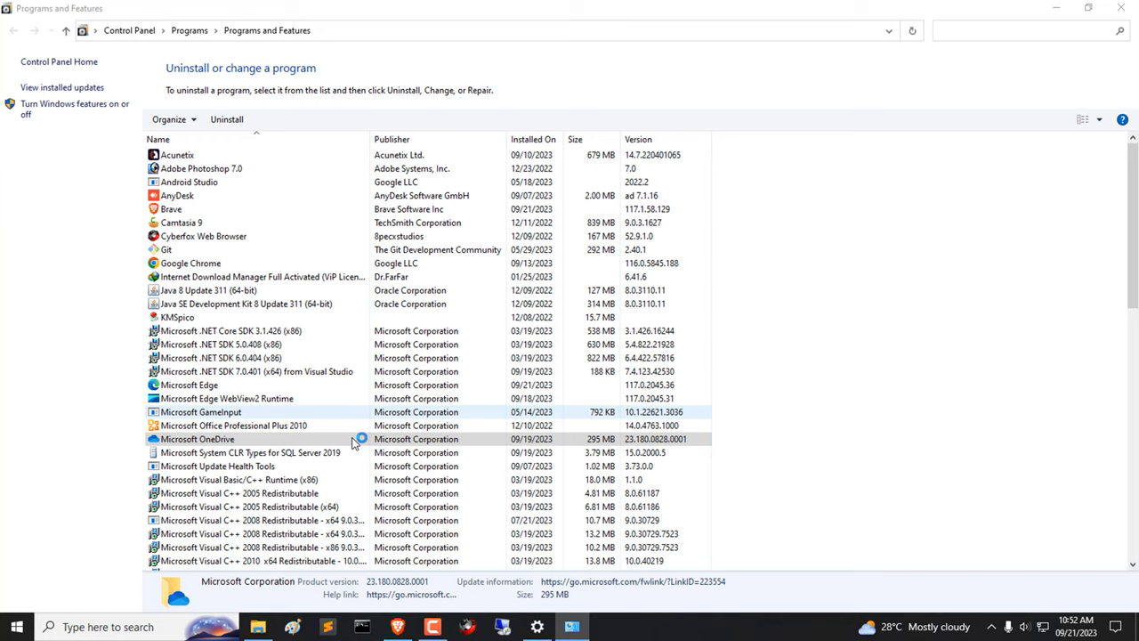
pyautogui.click(196, 439)
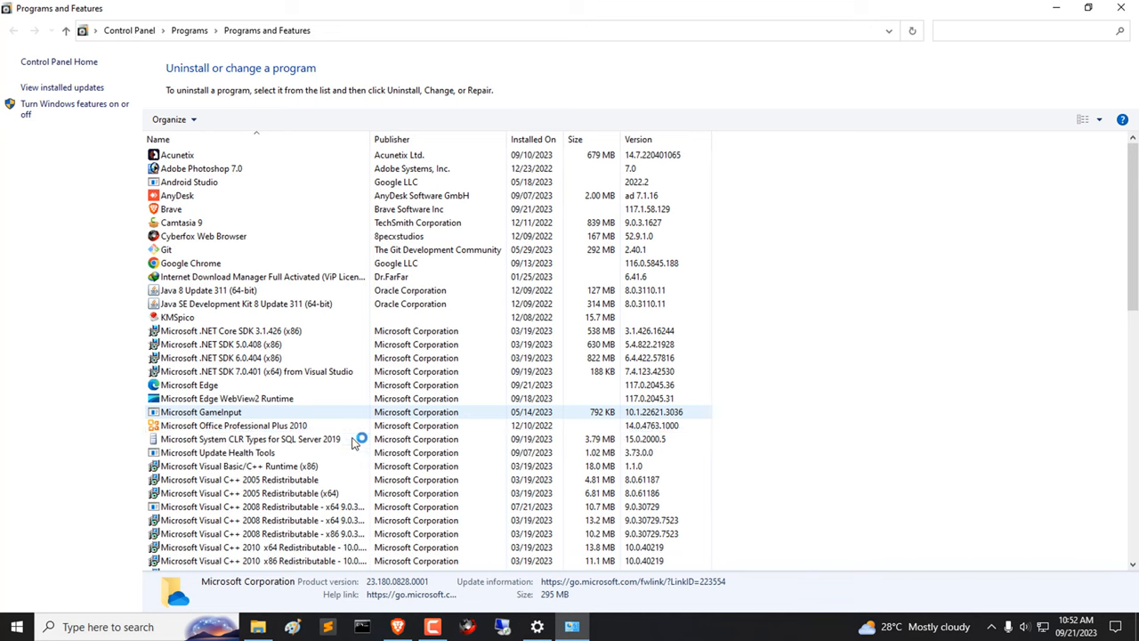
pyautogui.moveTo(494, 420)
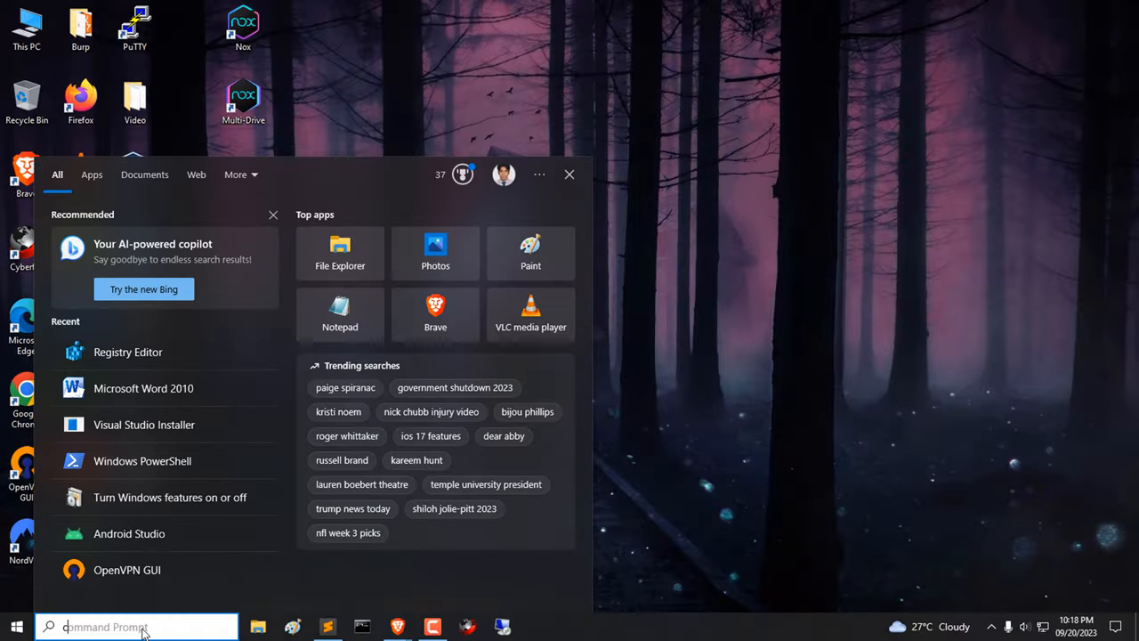
# Search cmd and launch Command Prompt as administrator
pyautogui.write('cmd')
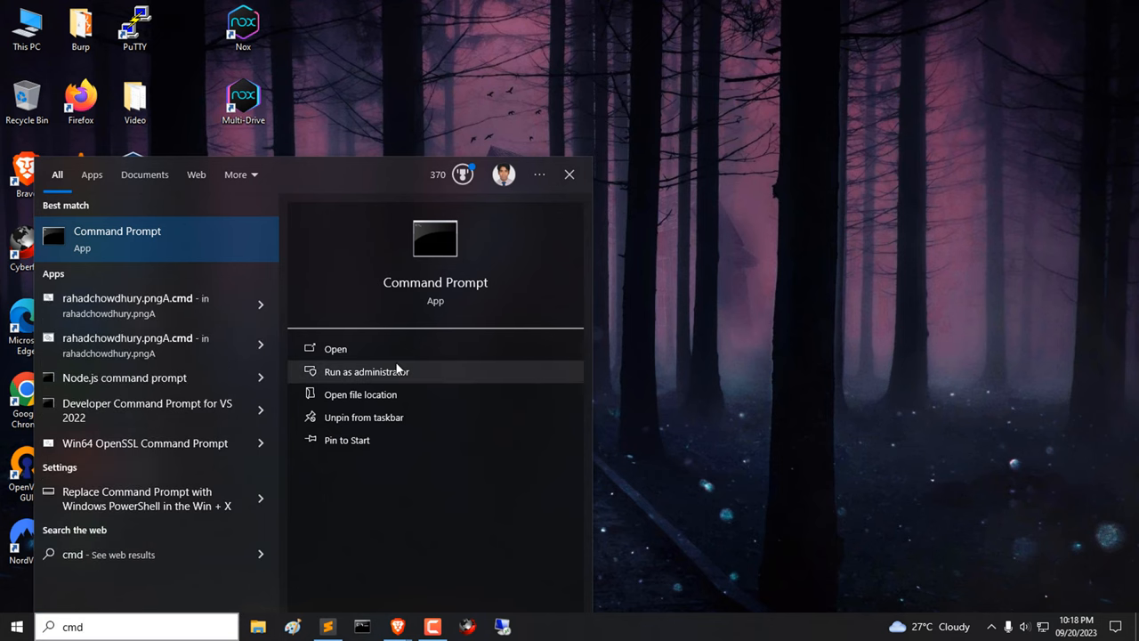
pyautogui.click(365, 371)
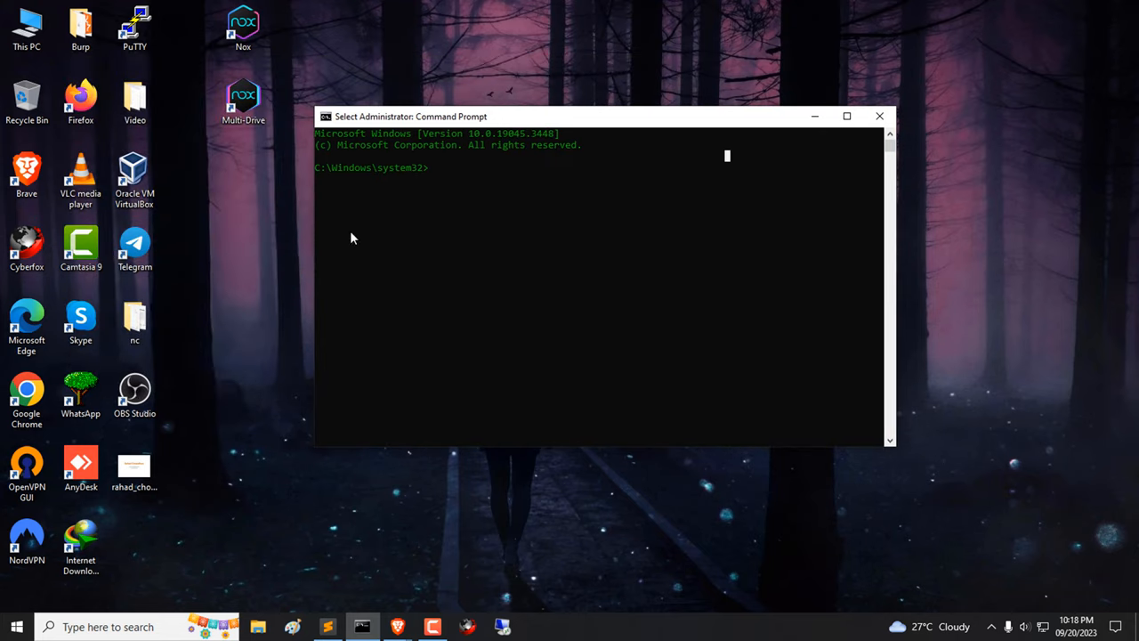
pyautogui.moveTo(572, 206)
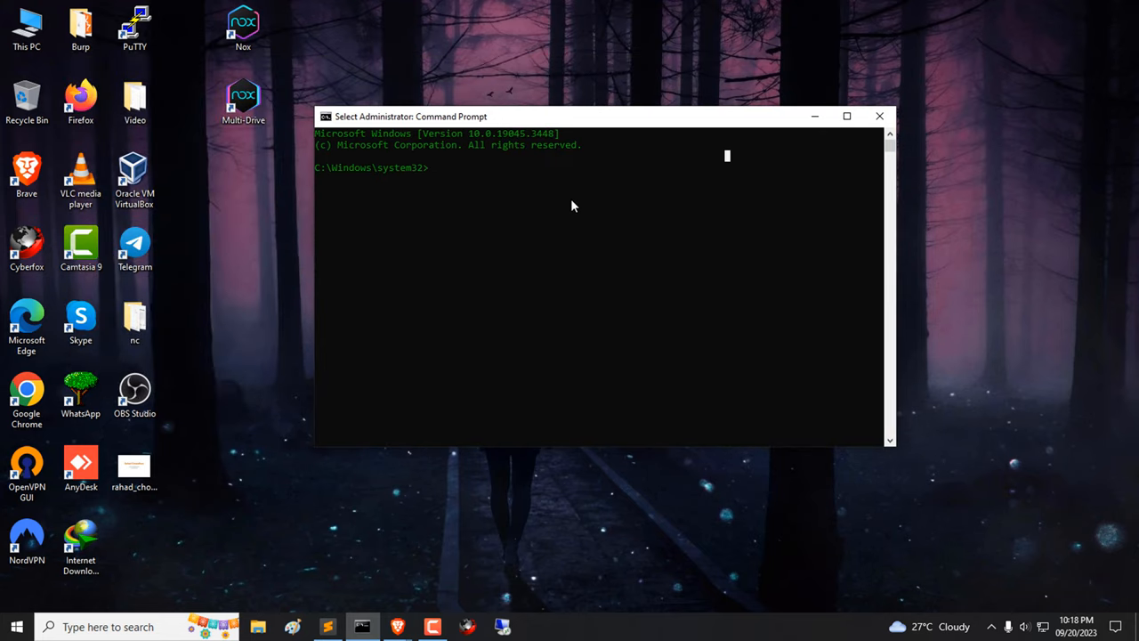
# Run sfc /scannow in the elevated Command Prompt
pyautogui.write('sfc /scann')
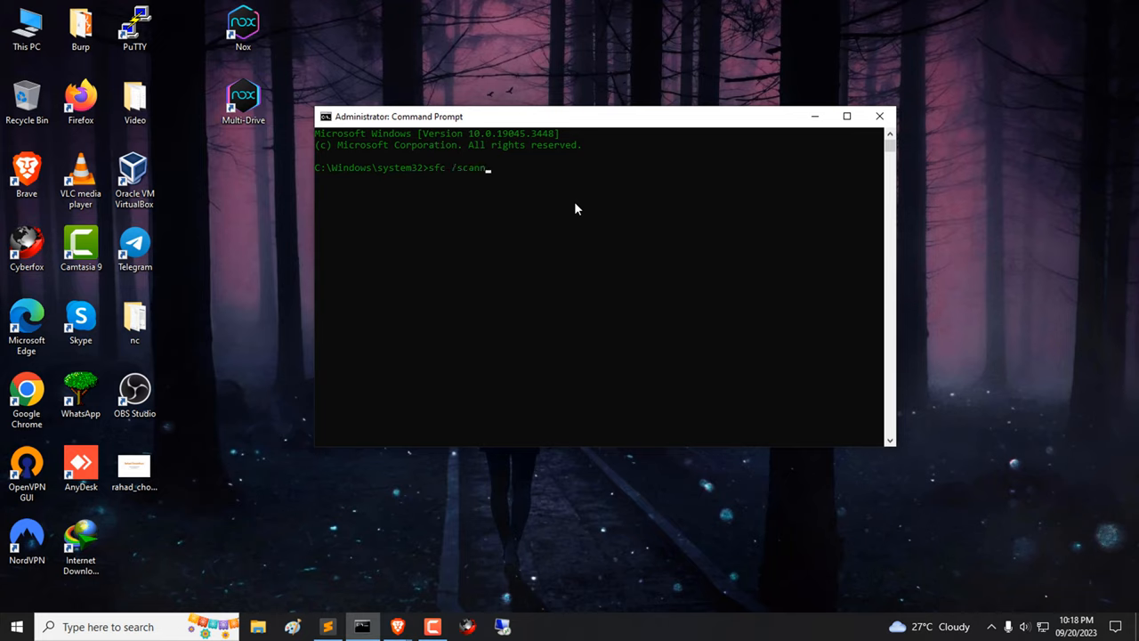
pyautogui.write('ow')
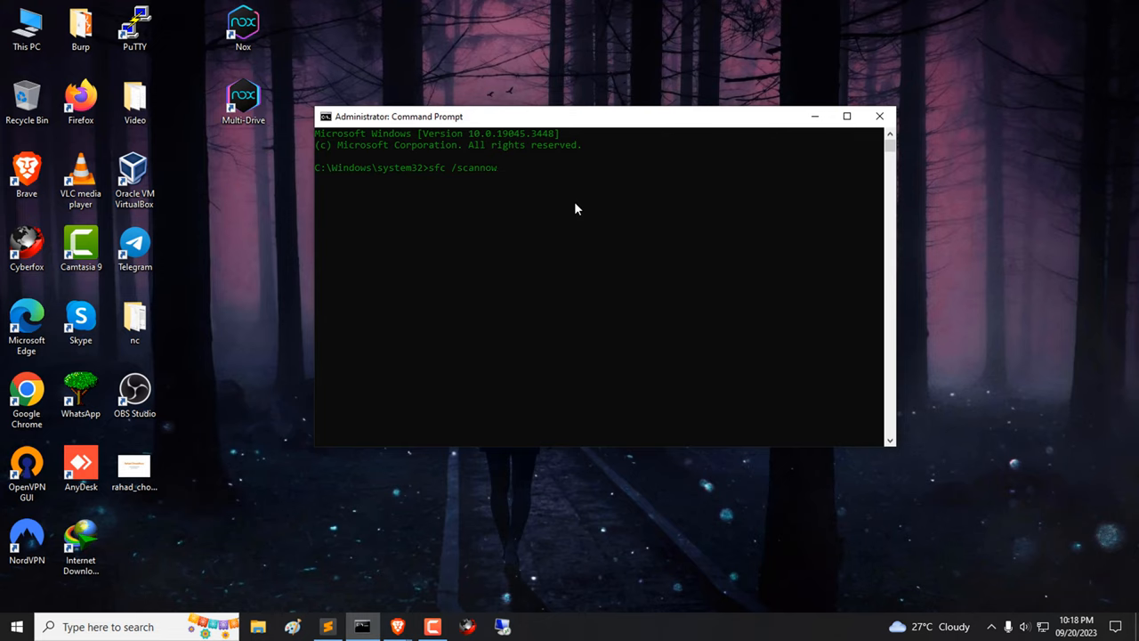
pyautogui.press('Enter')
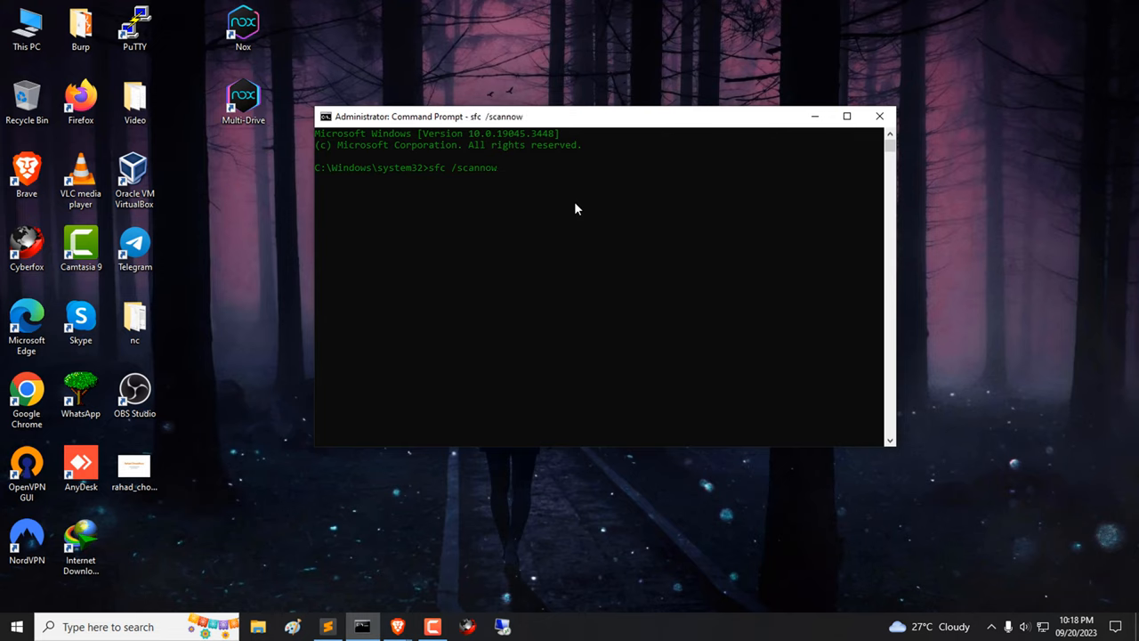